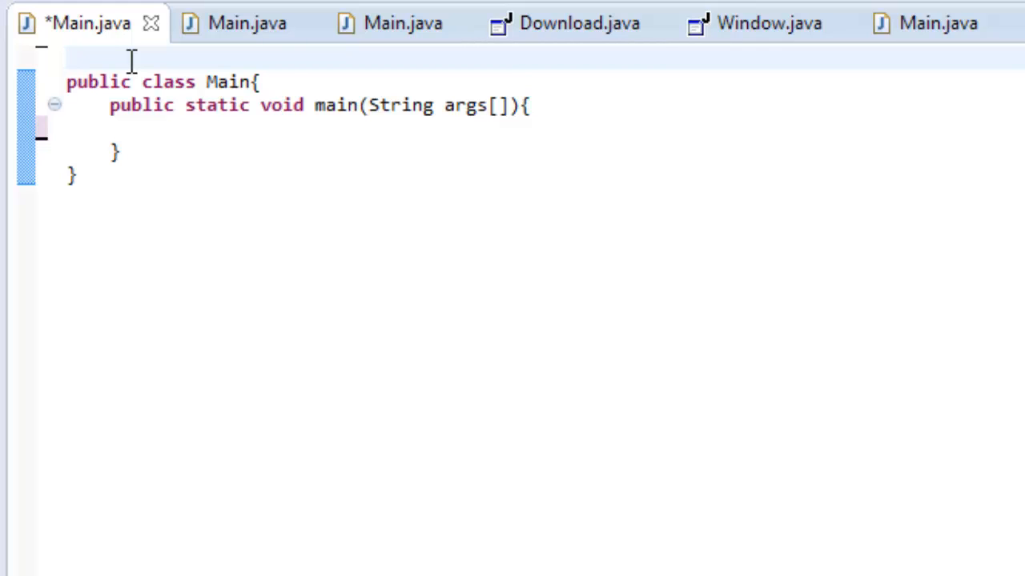
Import java.util.Scanner above the Main class
type("i")
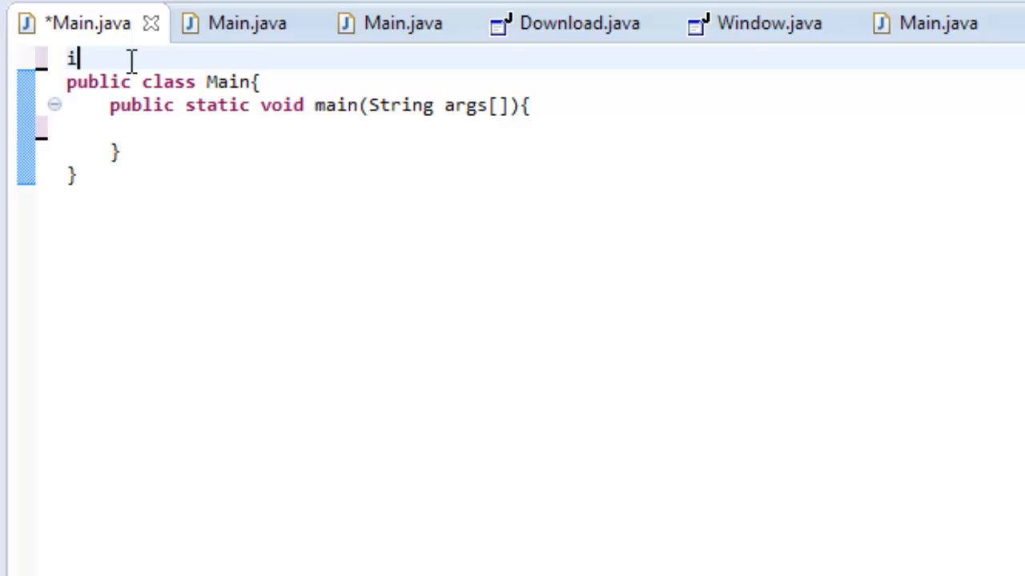
type("mport java")
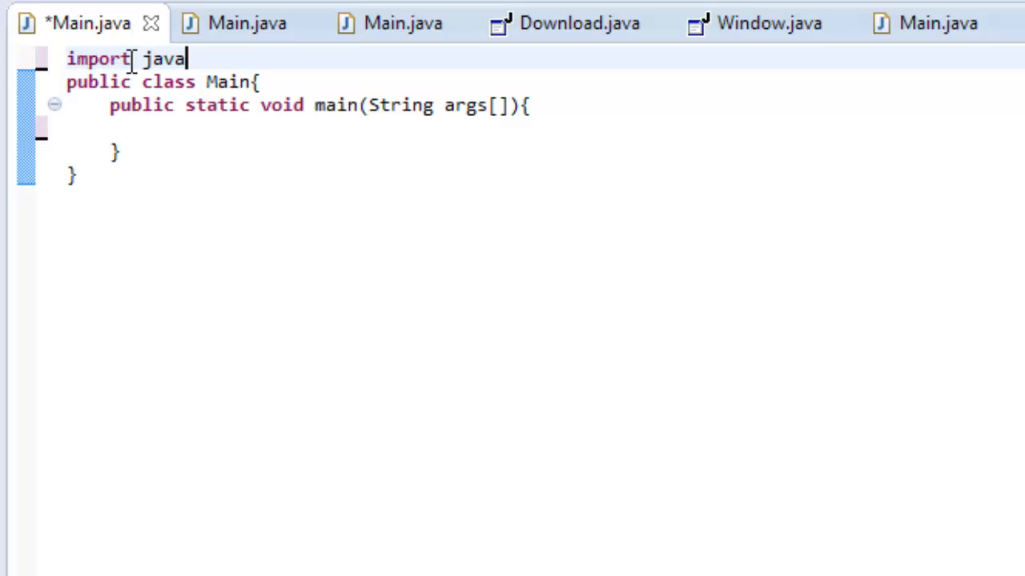
type(".u")
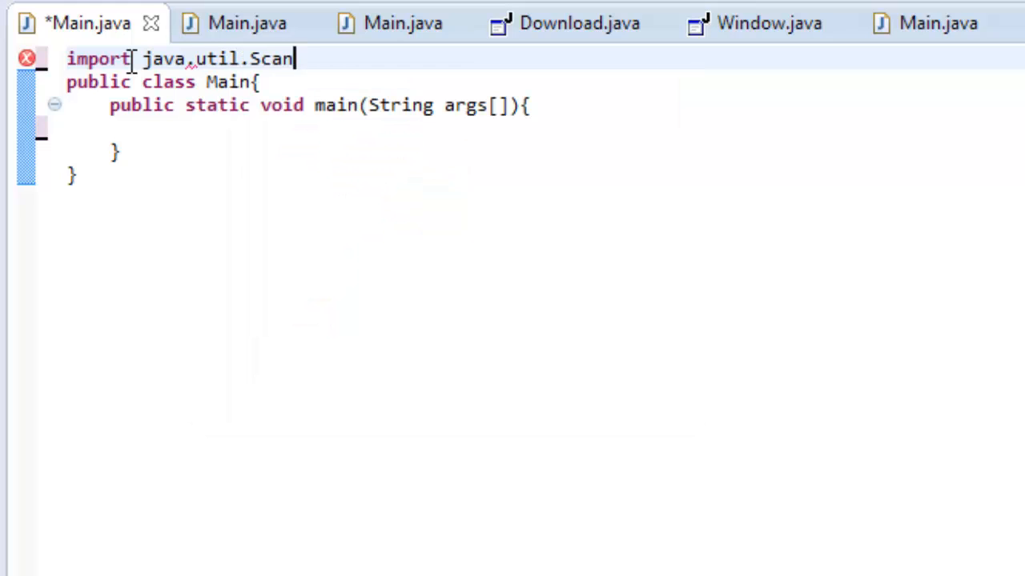
type("ner;")
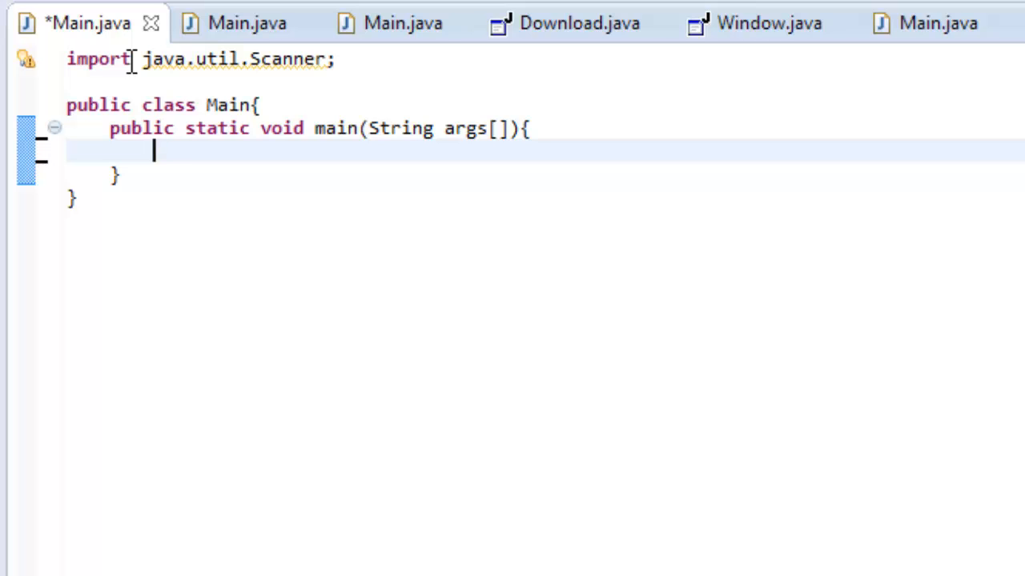
Declare String variables first, last and full inside main
type("String first;")
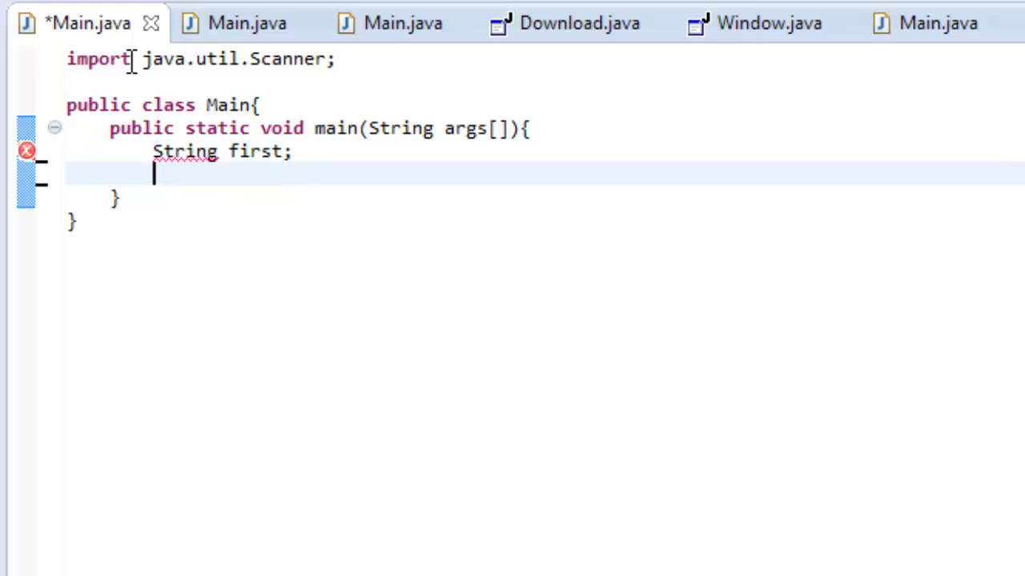
type("String last;")
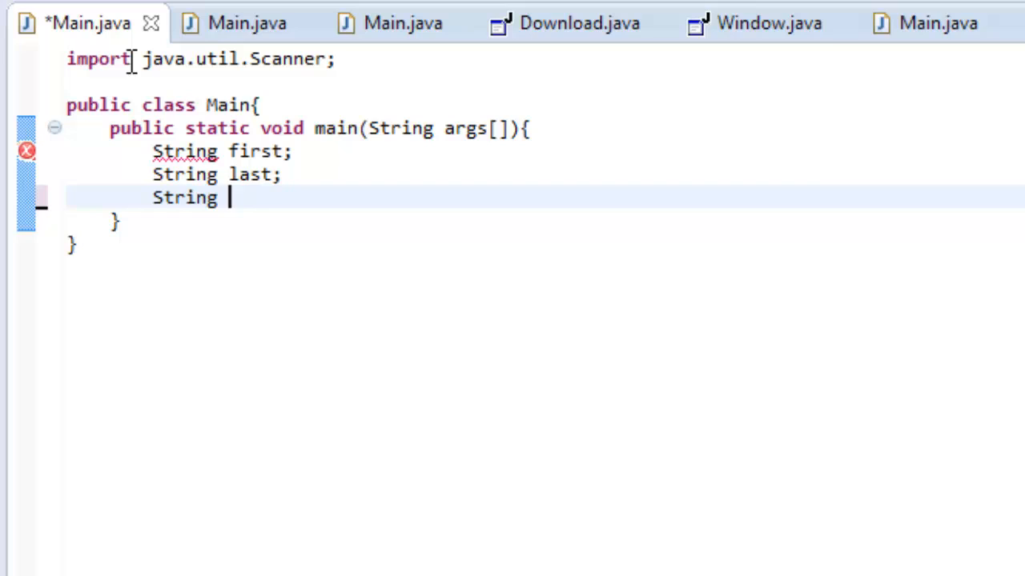
type("full")
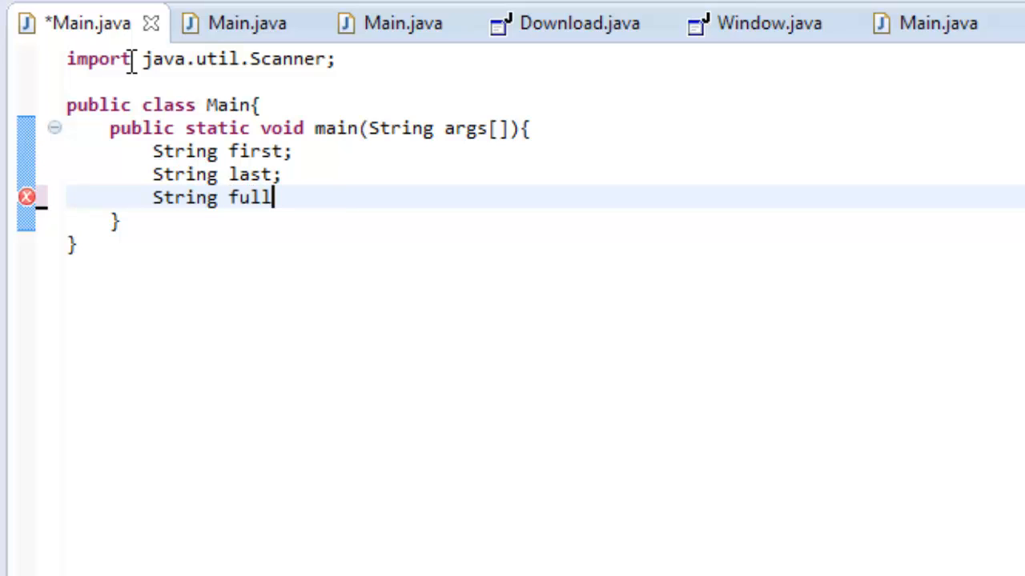
type(";")
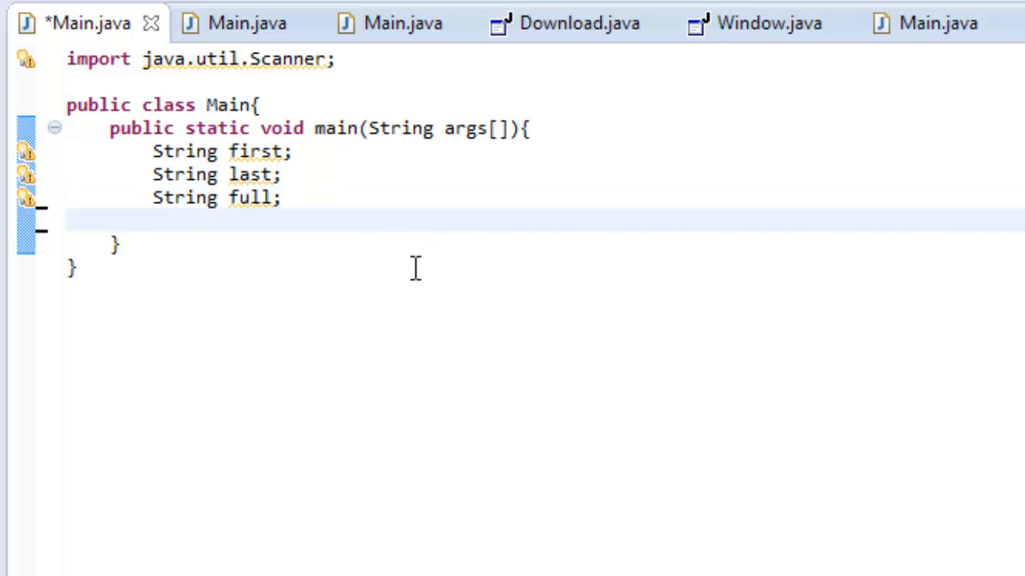
Create Scanner sc = new Scanner(System.in) inside main
type("S")
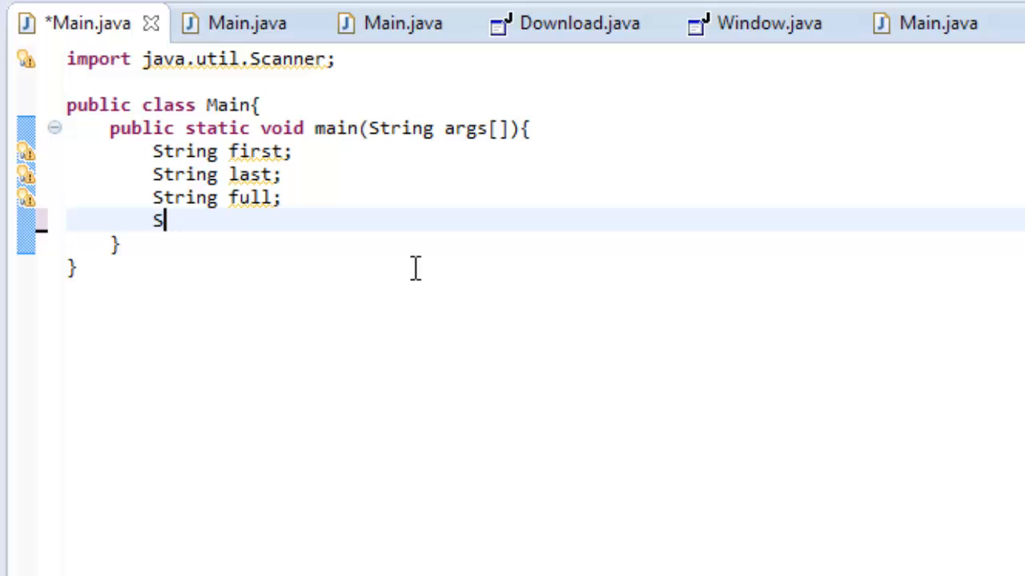
type("canner")
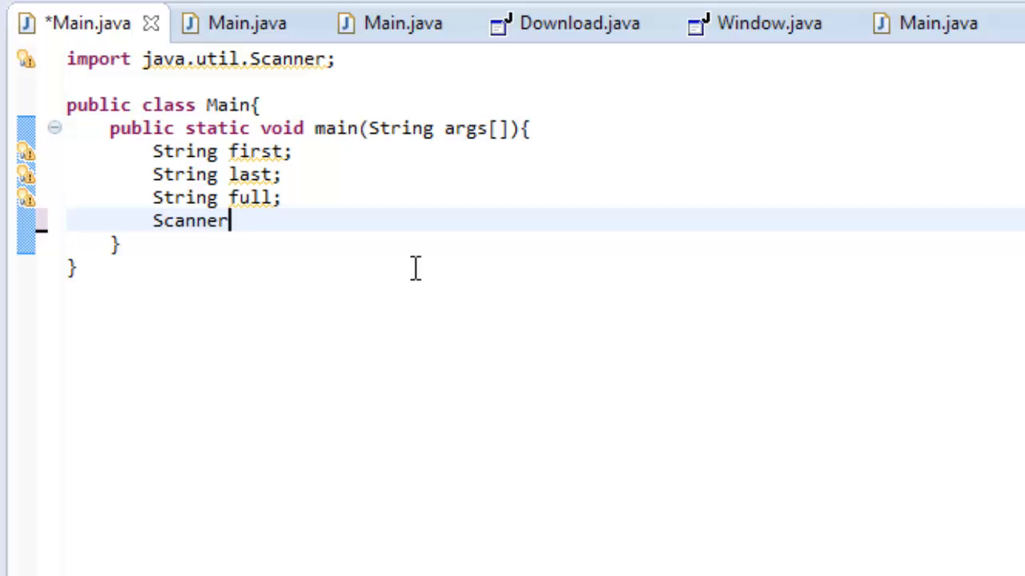
type("sc =")
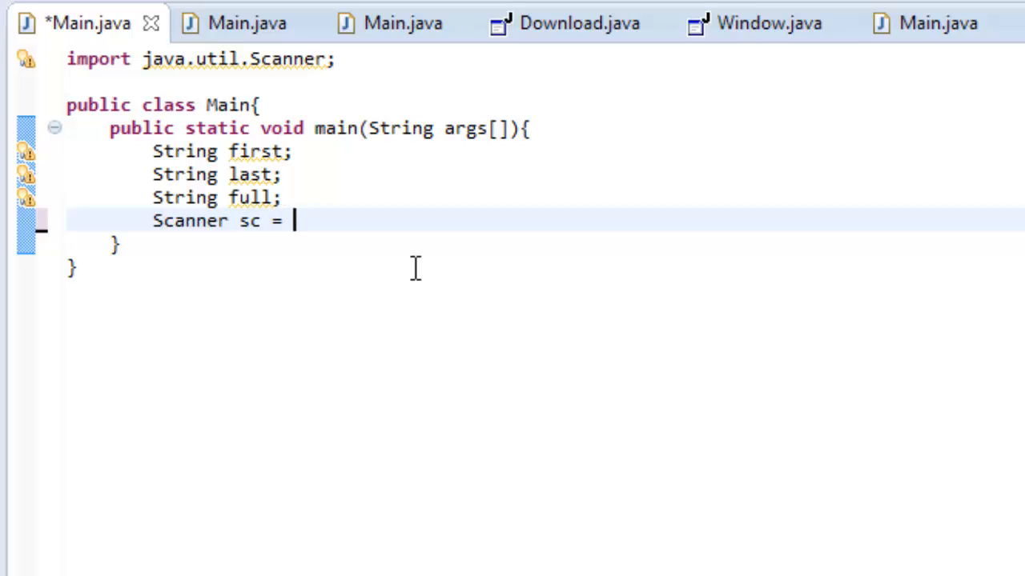
type("new")
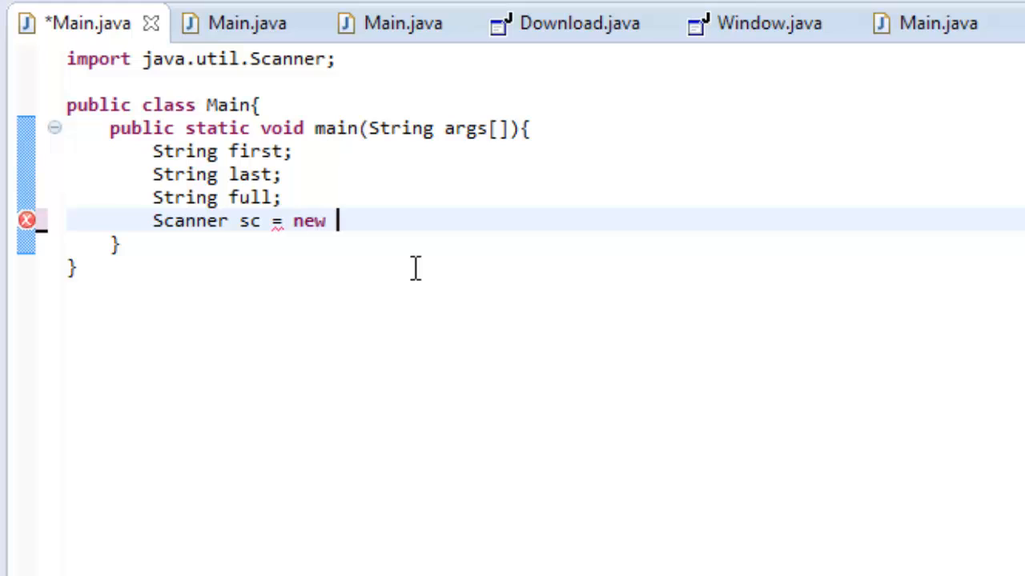
type("Scanner(Sty")
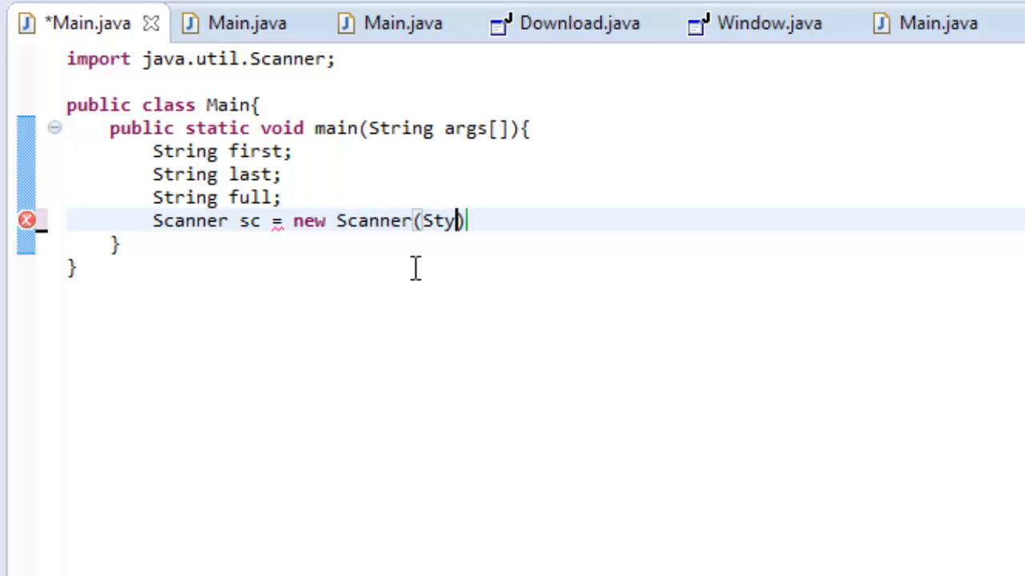
type("System.in)")
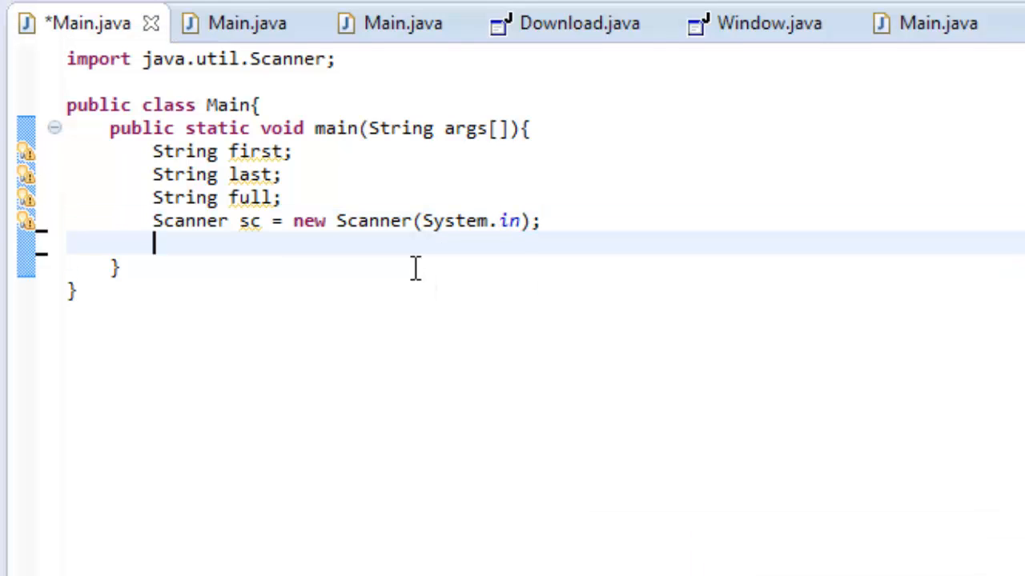
Create StringBuffer sb = new StringBuffer() inside main
type("String")
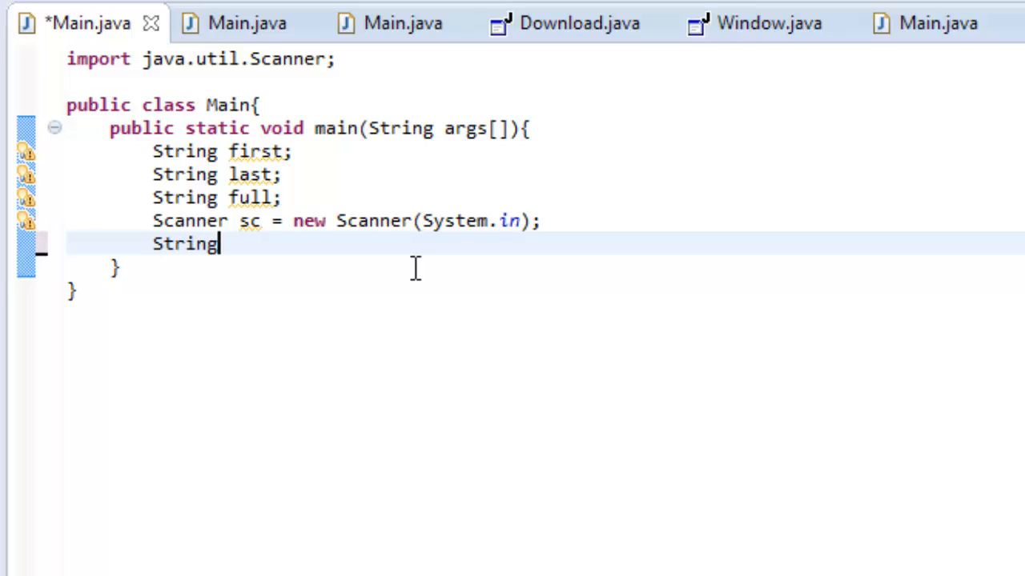
type("Buffer")
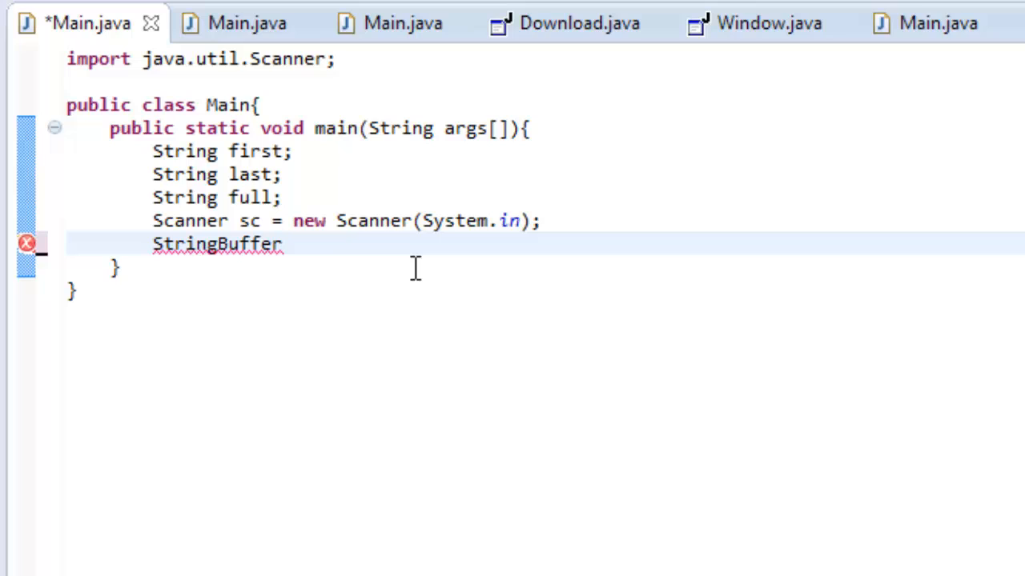
type("sb =")
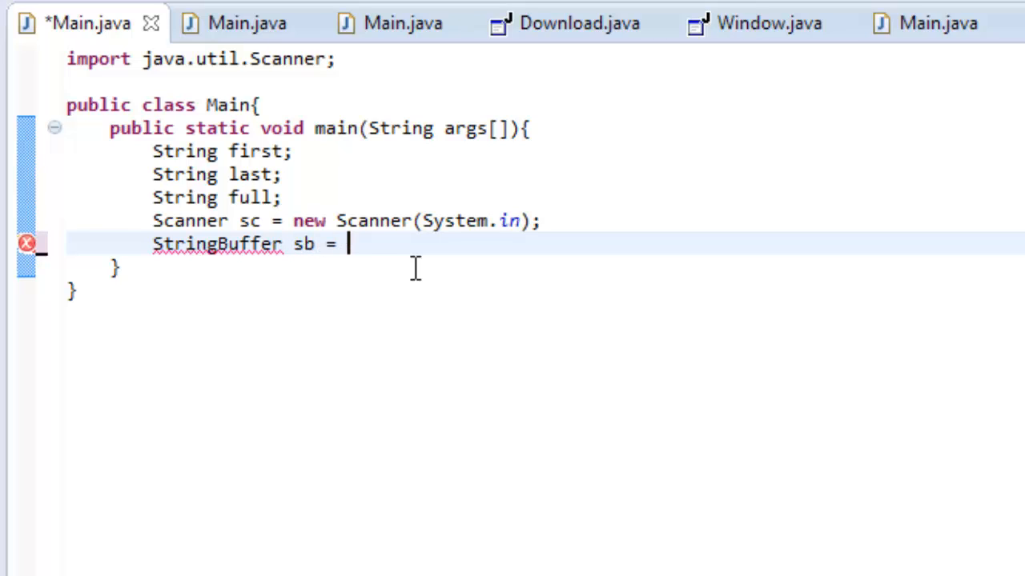
type("new String")
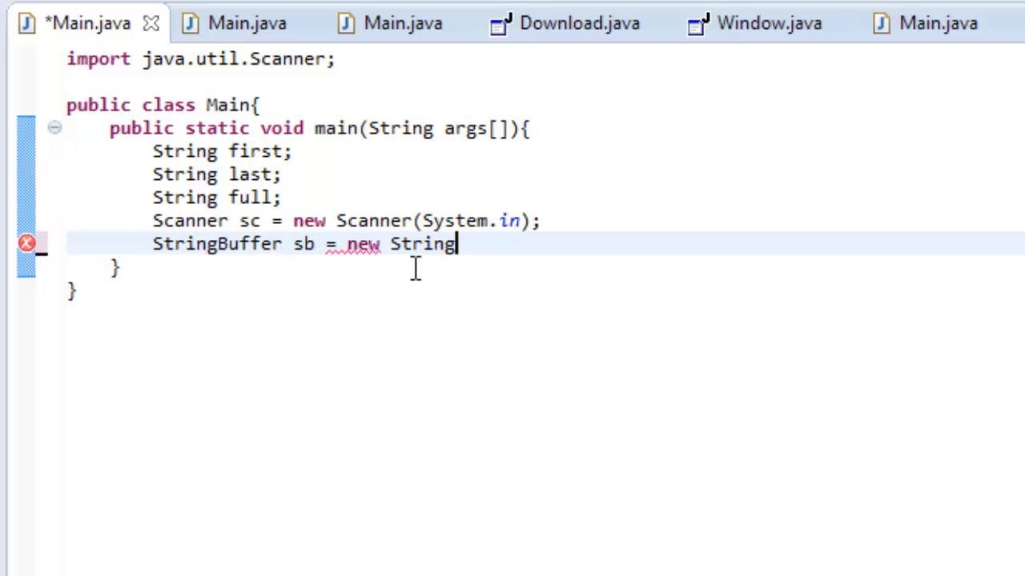
type("Buffer")
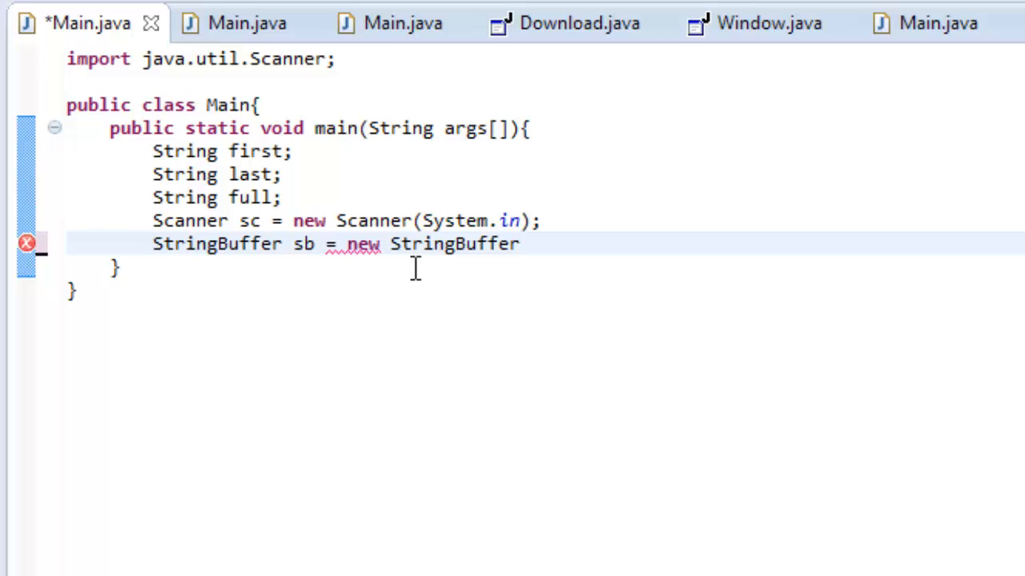
type("();")
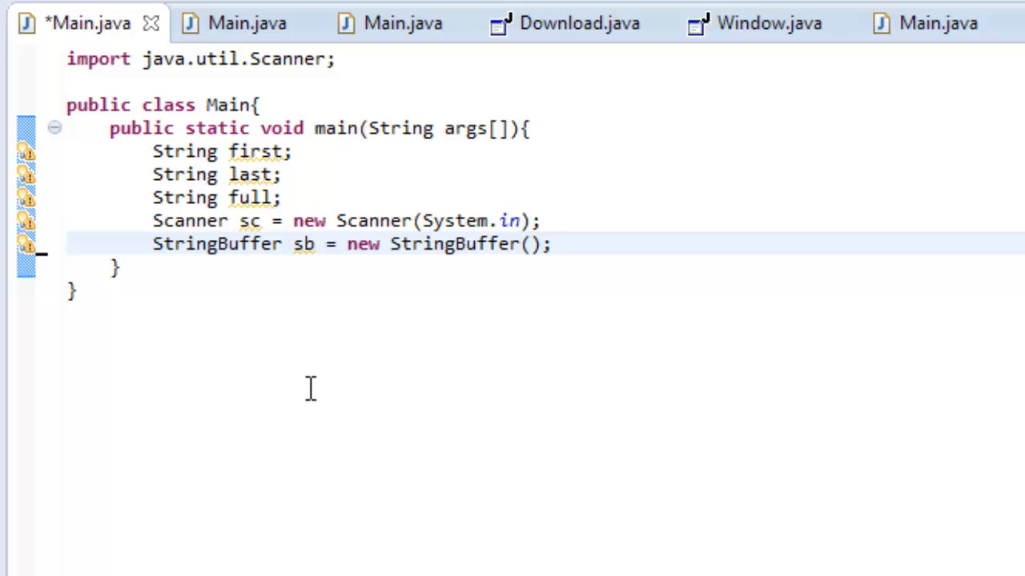
mouse_move(471, 504)
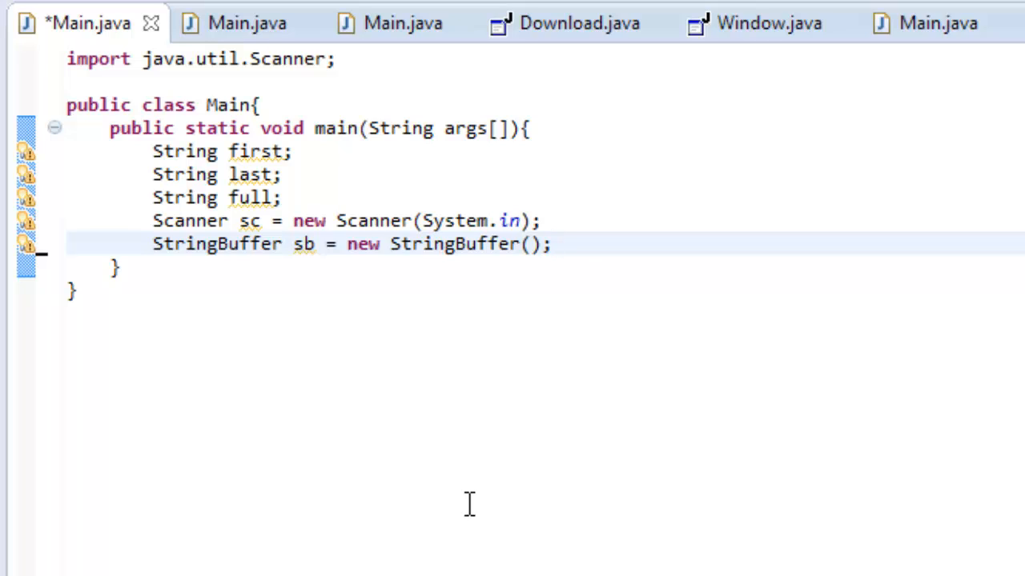
left_click(550, 243)
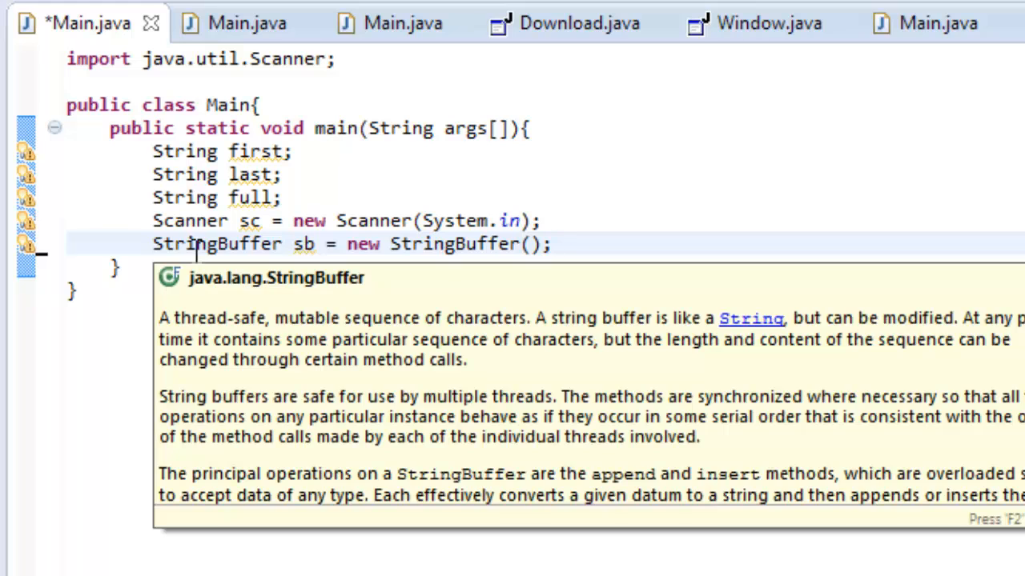
mouse_move(340, 397)
type("System.out.println(\"\");")
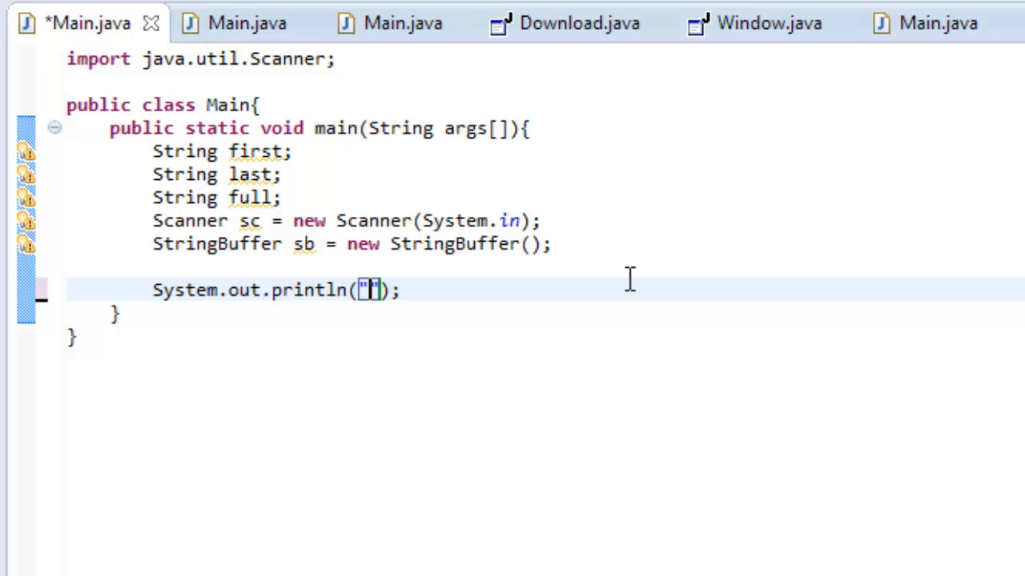
Prompt 'Enter a first name' and read it with first = sc.nextLine()
type("Enter a fir")
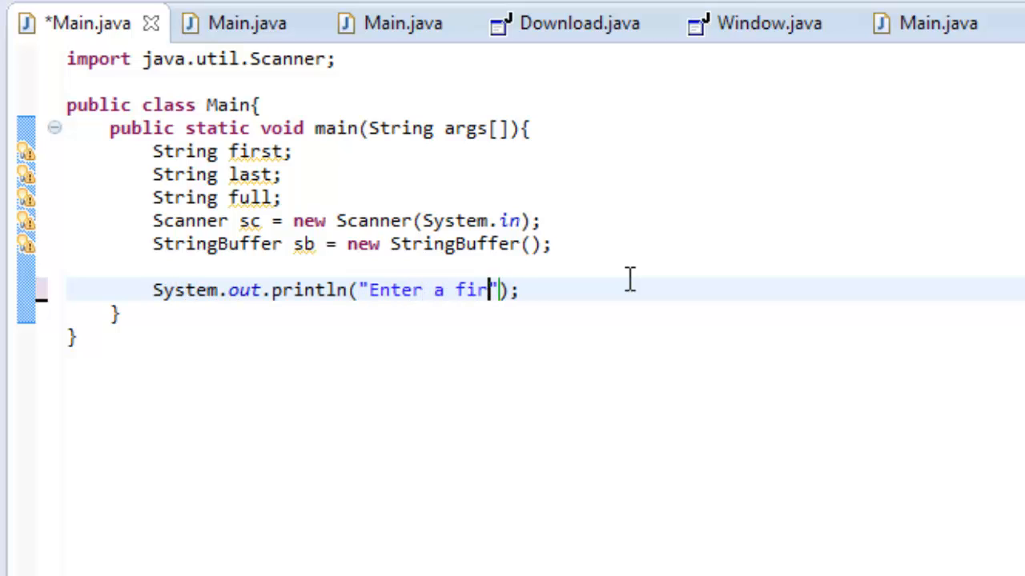
type("st name")
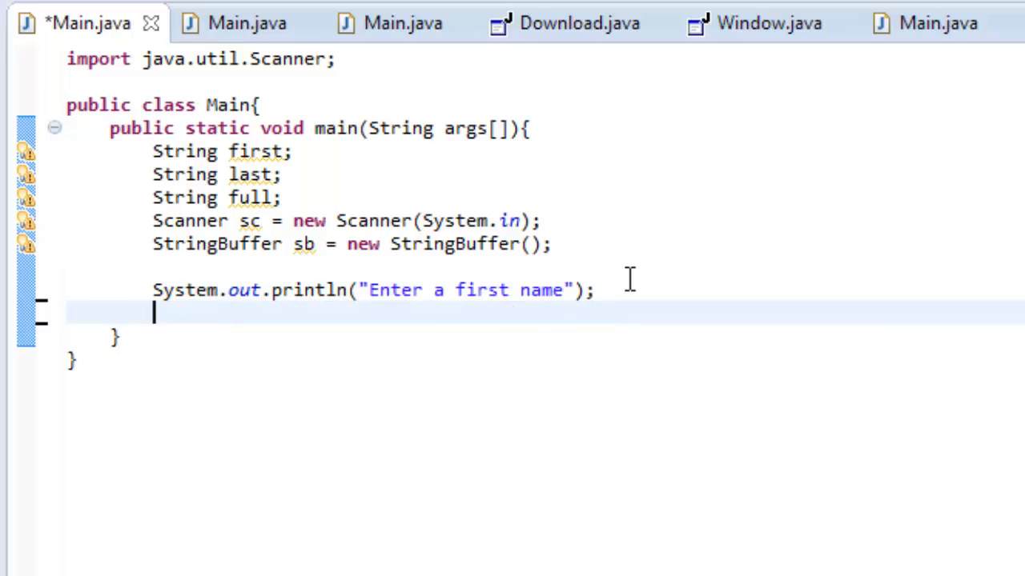
type("first =")
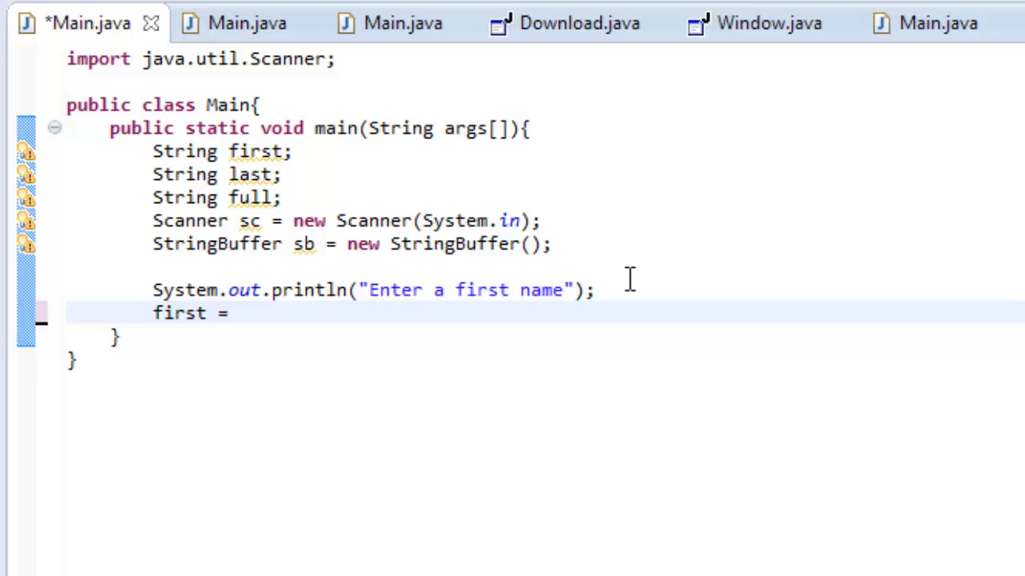
type("sc.nextLine();")
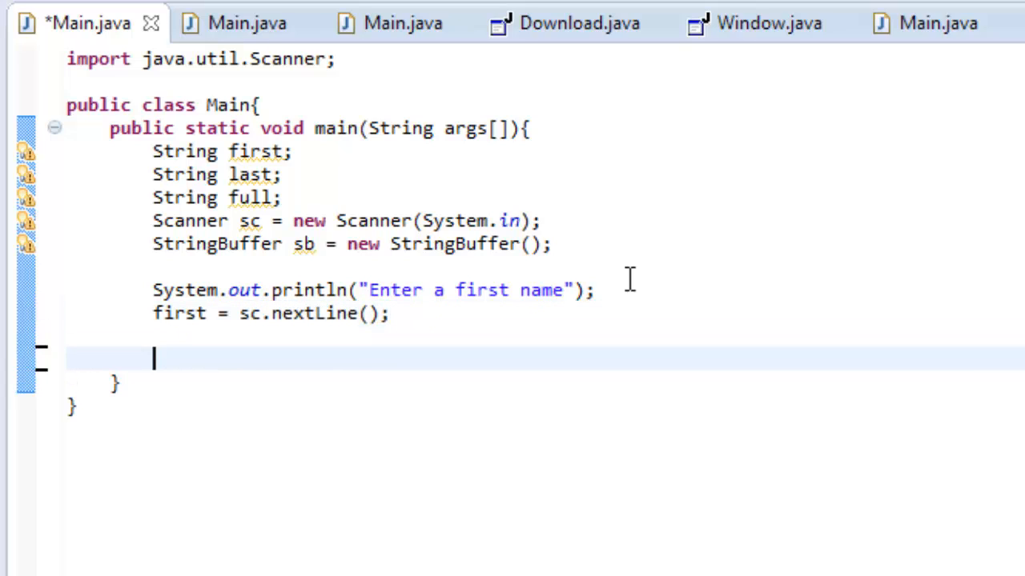
Prompt for a last name via syso and read it with last = sc.nextLine()
type("syso")
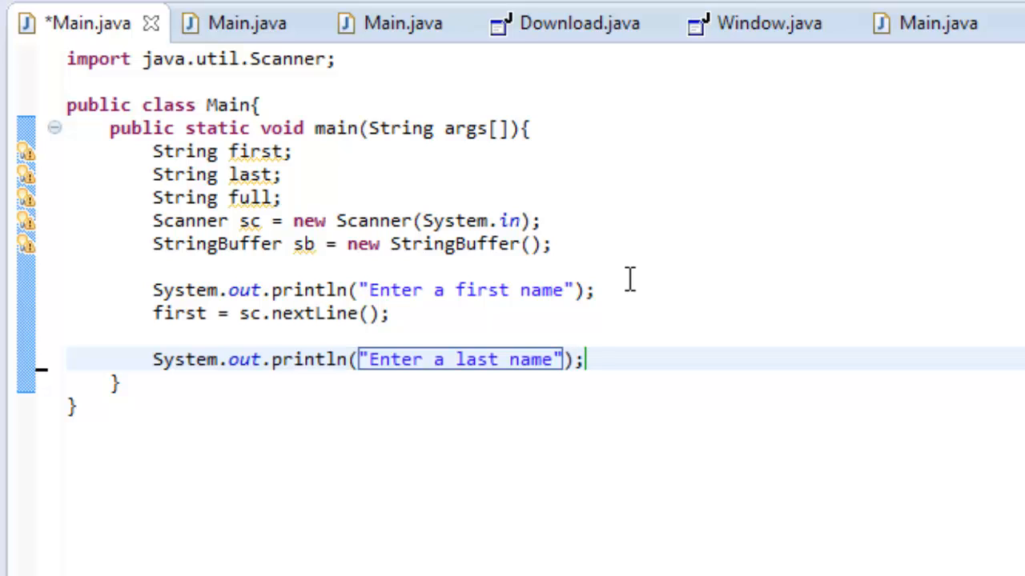
type("last =")
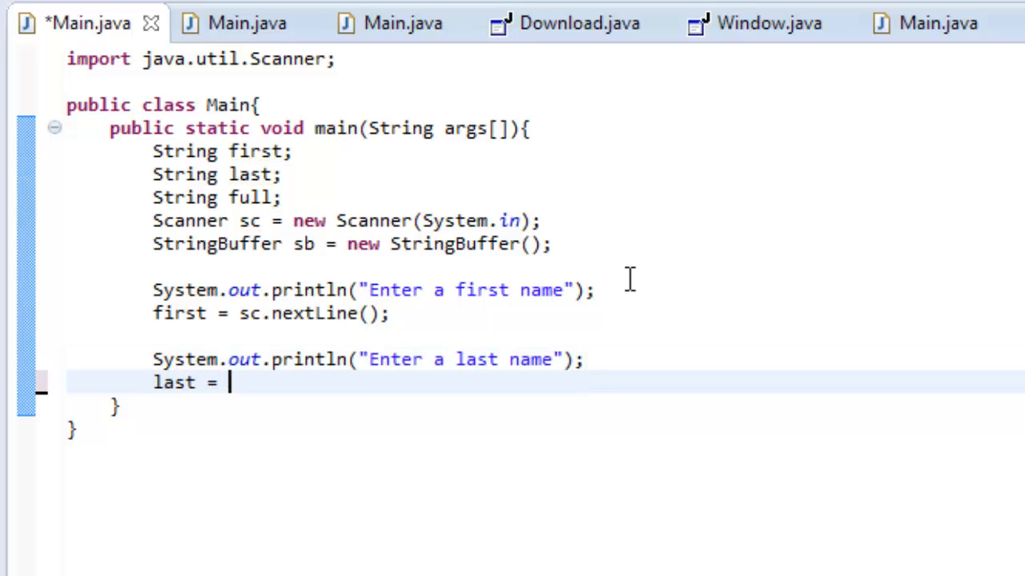
type("sc.nextLi")
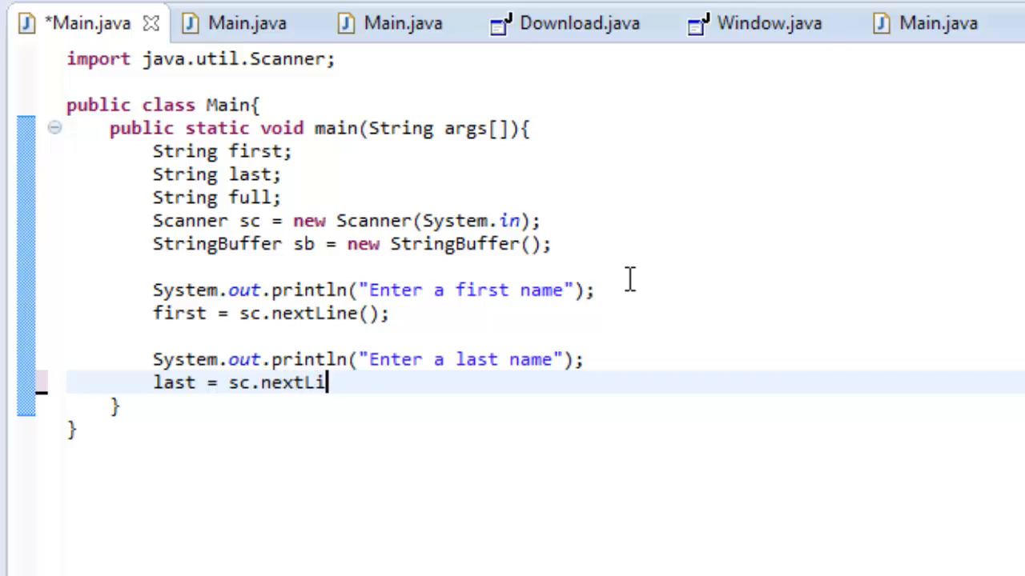
type("ne();")
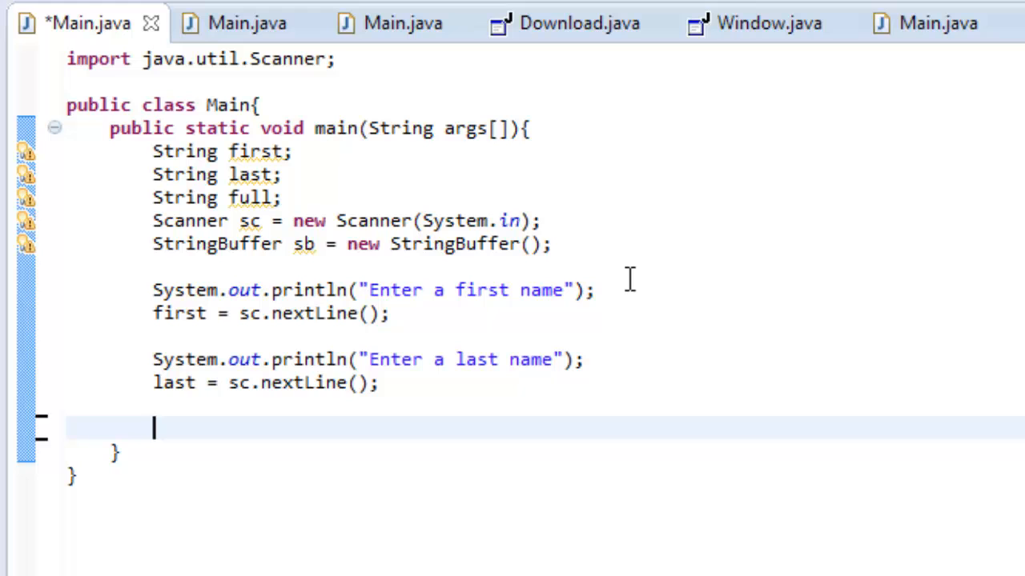
Write full = sb.append( using content assist for the append method
type("full")
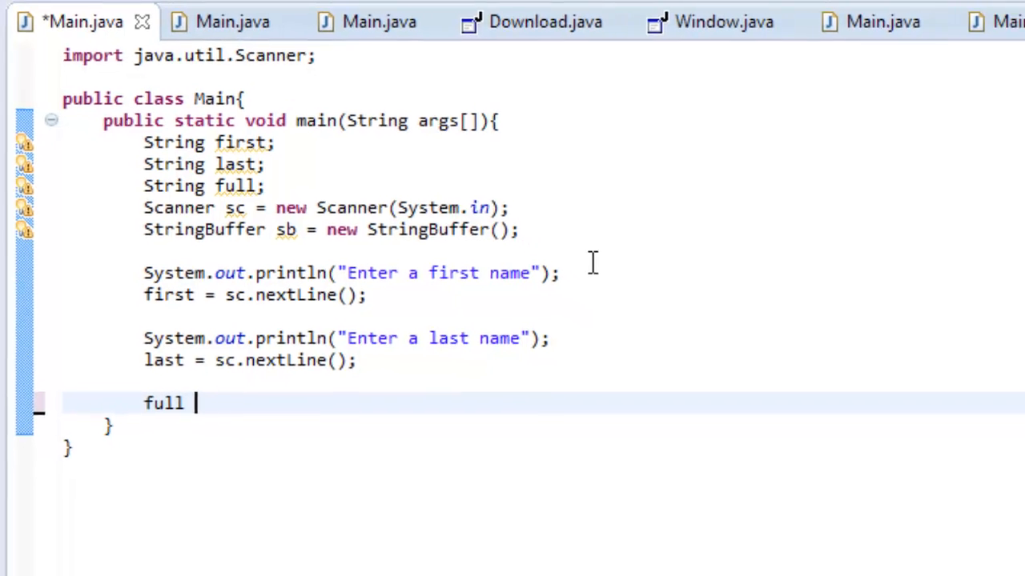
type("= sb.")
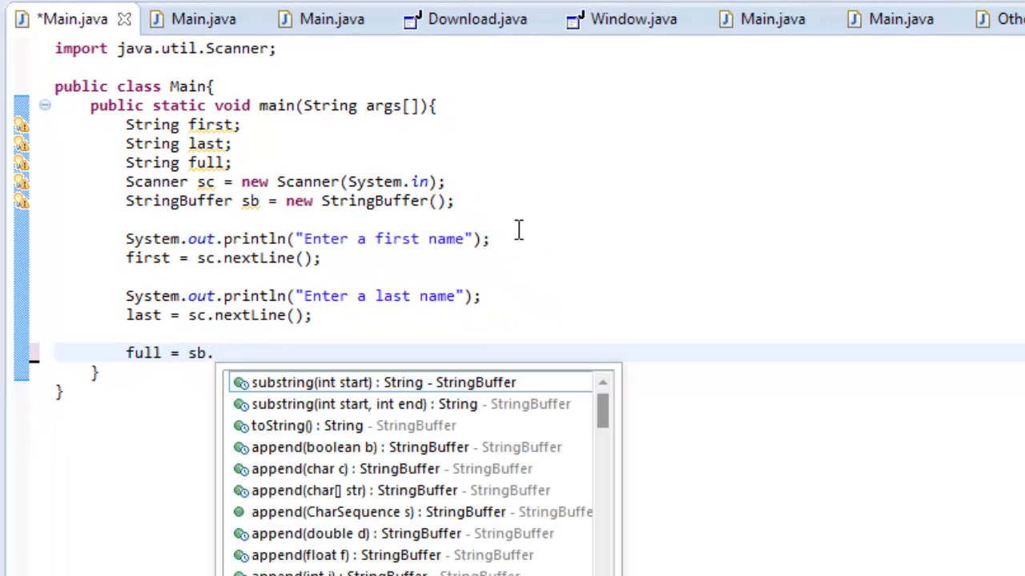
type("app")
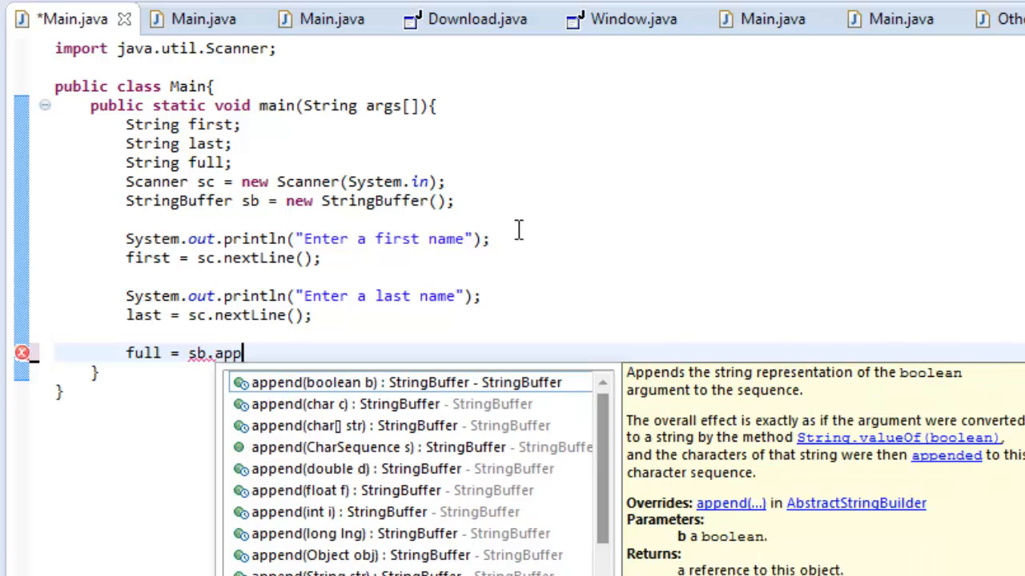
key("BackSpace")
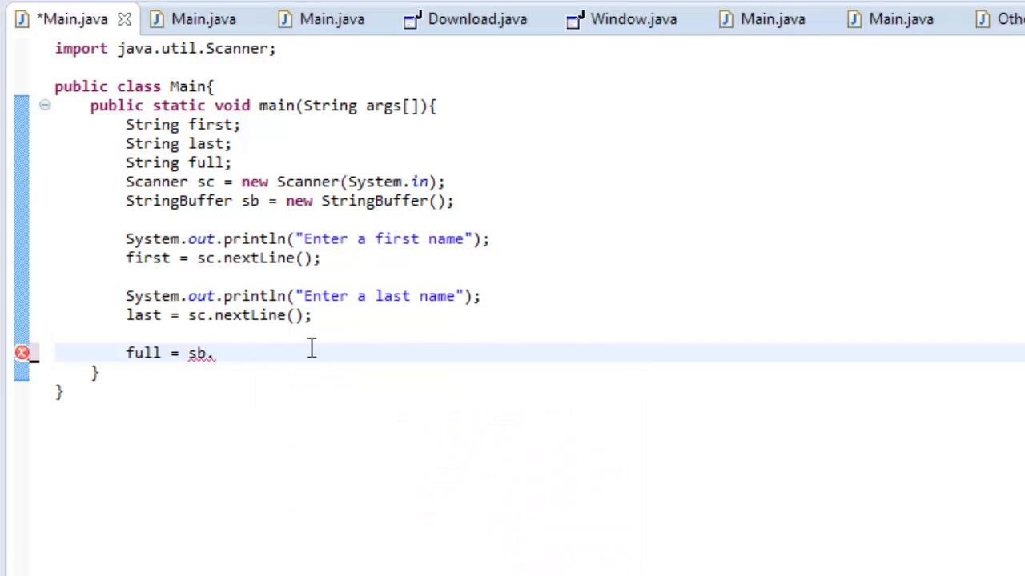
type("ap")
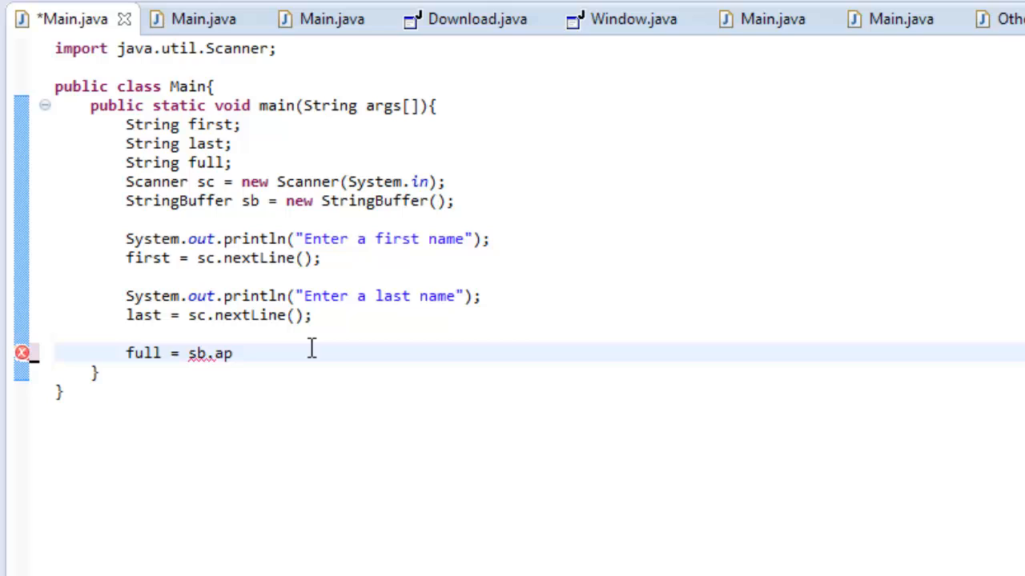
type("pend")
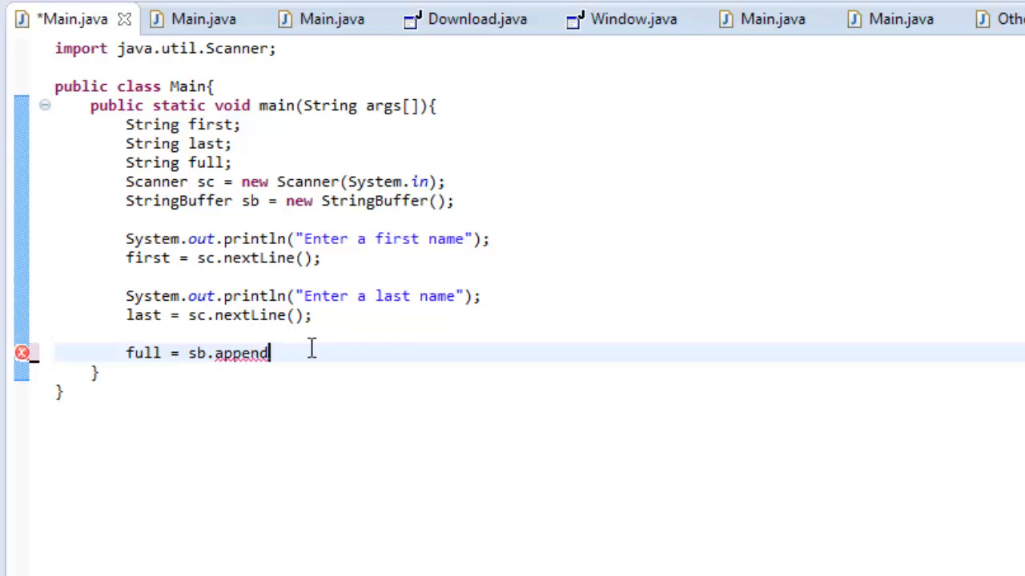
type("()")
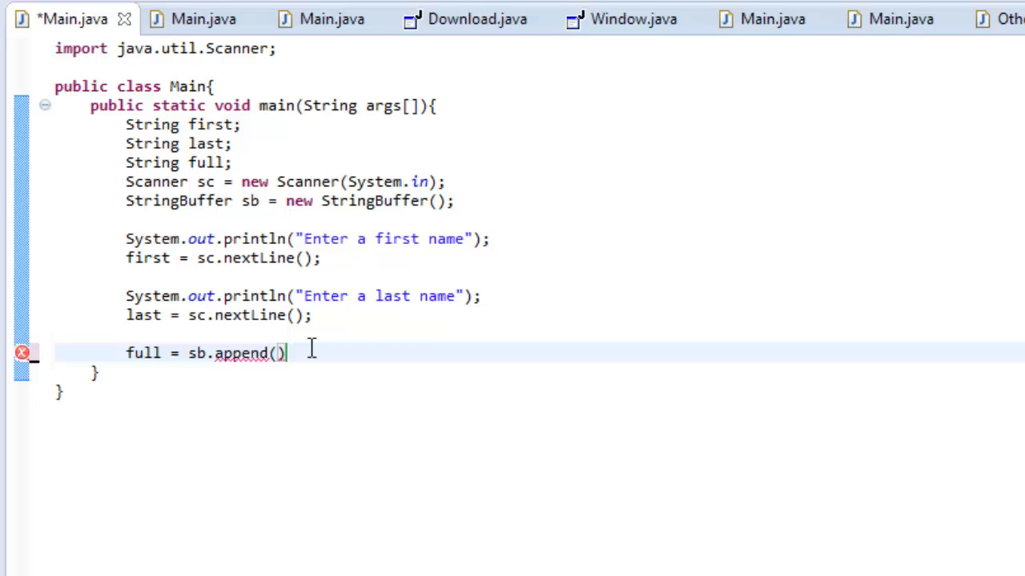
Complete the argument first + " " + last and convert with .toString()
type("first +")
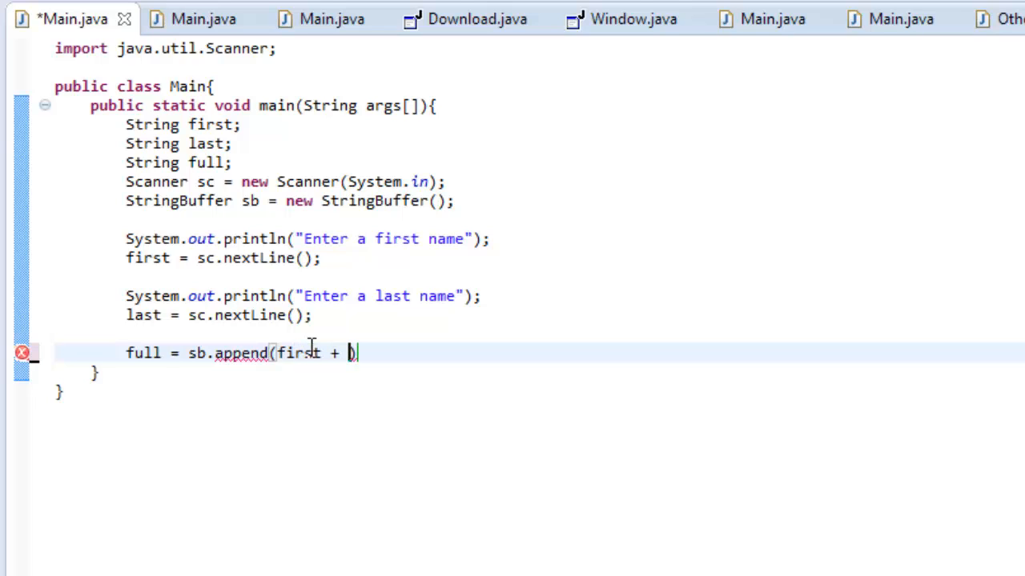
type("\" \"")
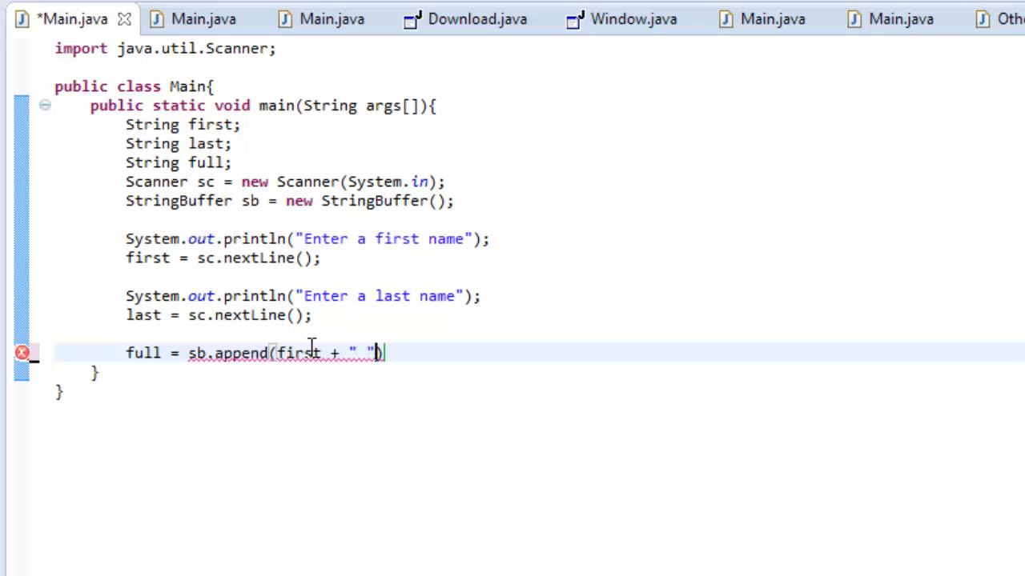
type("\" \"")
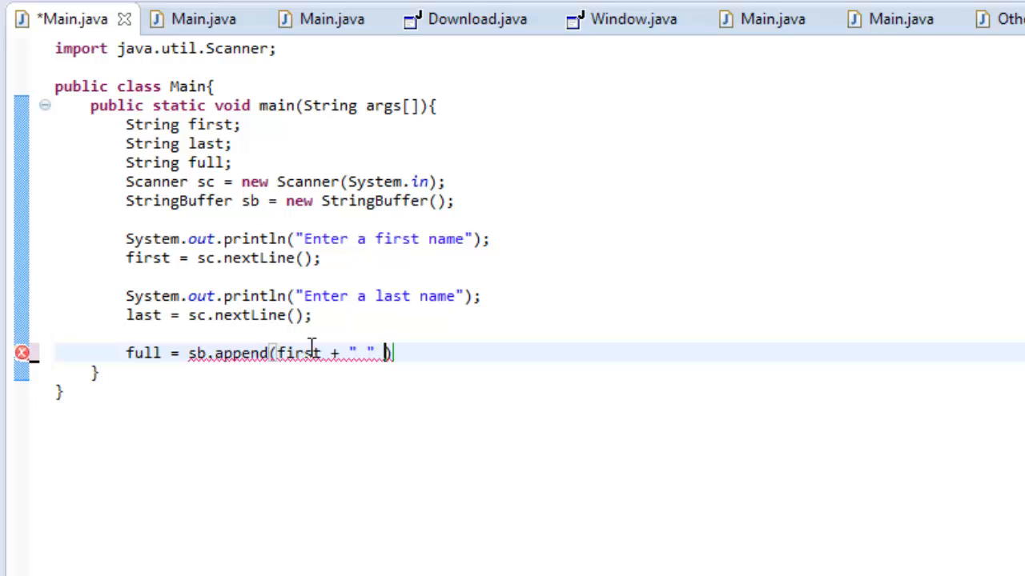
type("+")
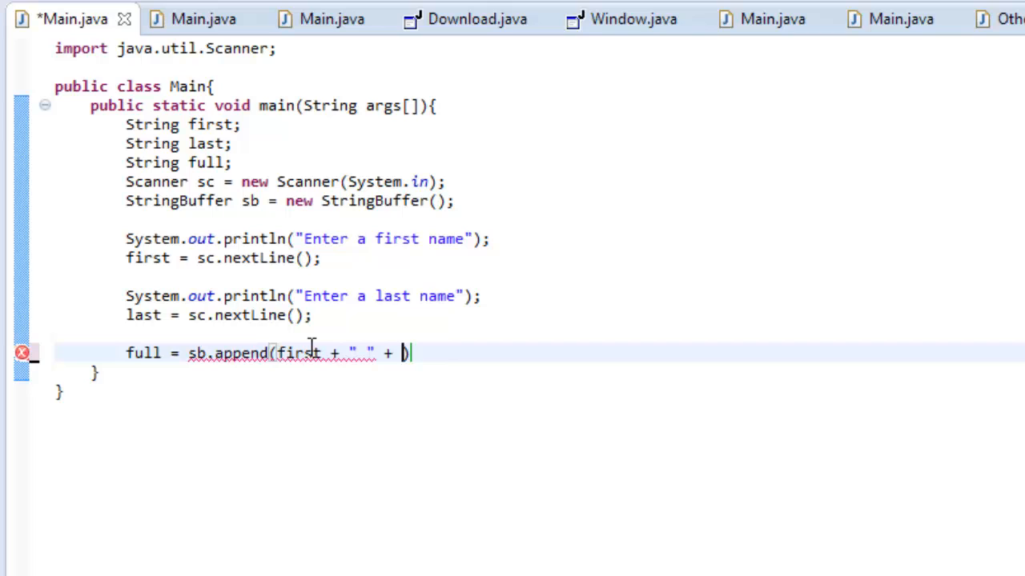
type("last)")
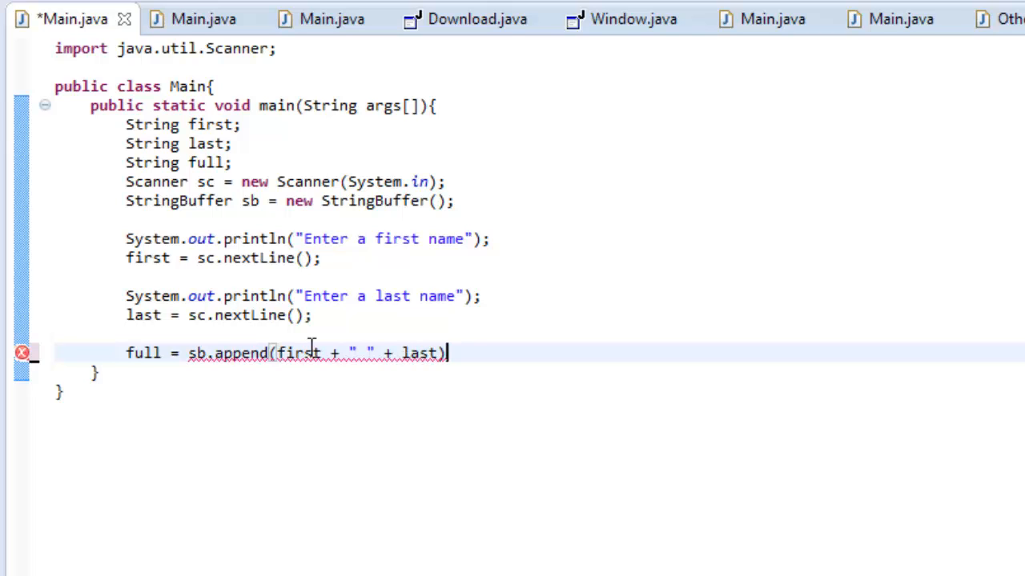
type(".toString();")
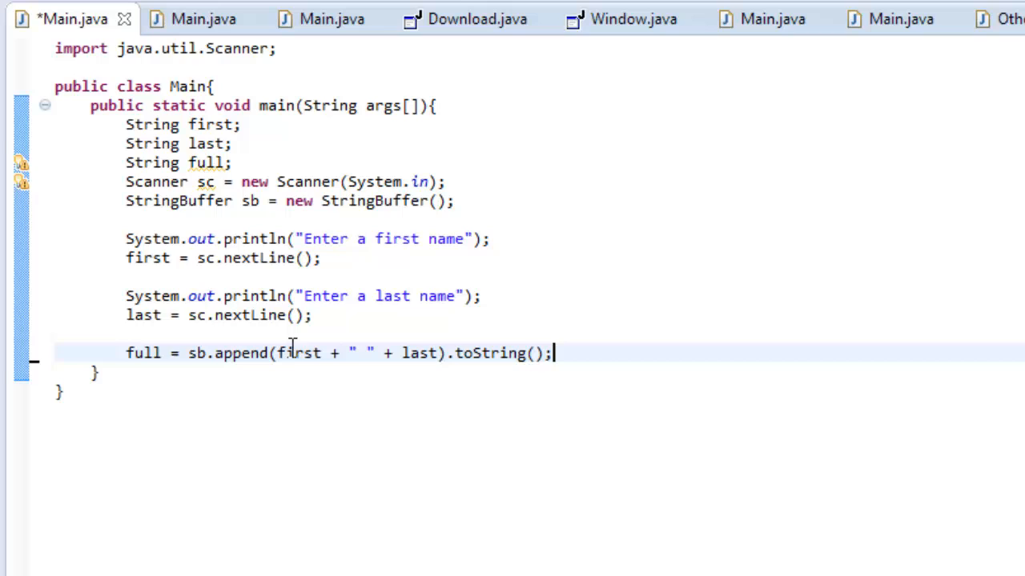
mouse_move(400, 354)
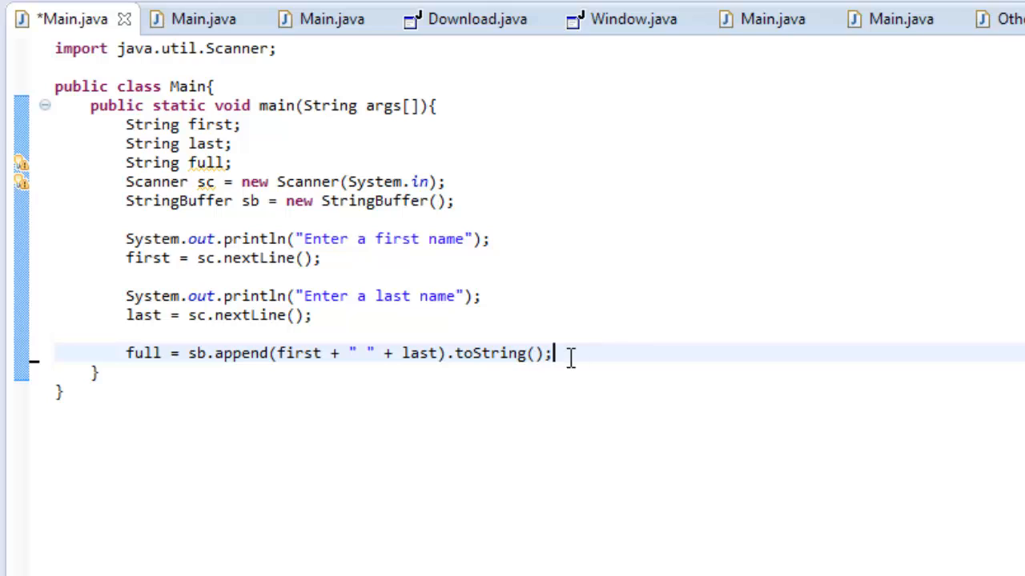
mouse_move(349, 419)
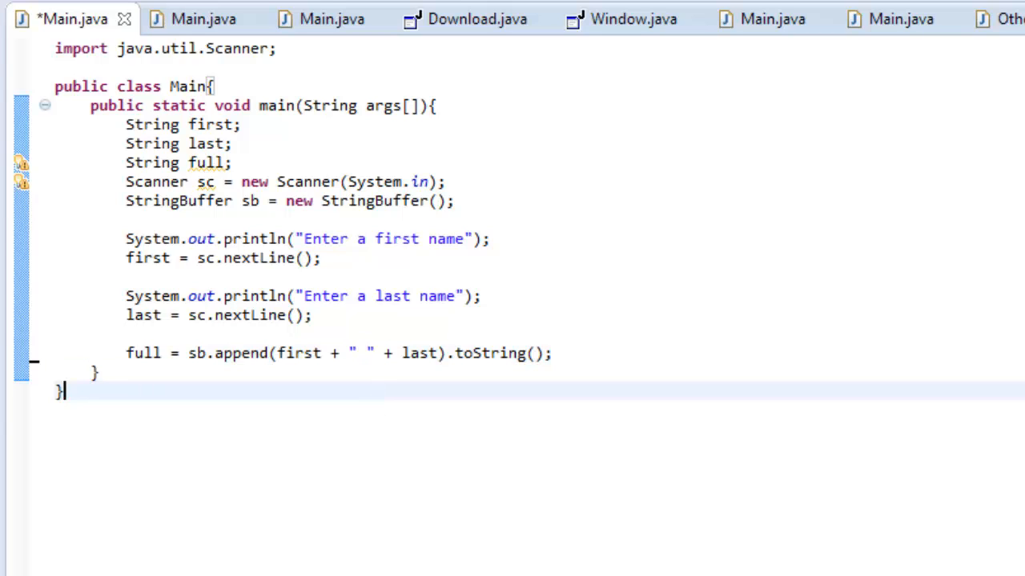
mouse_move(247, 381)
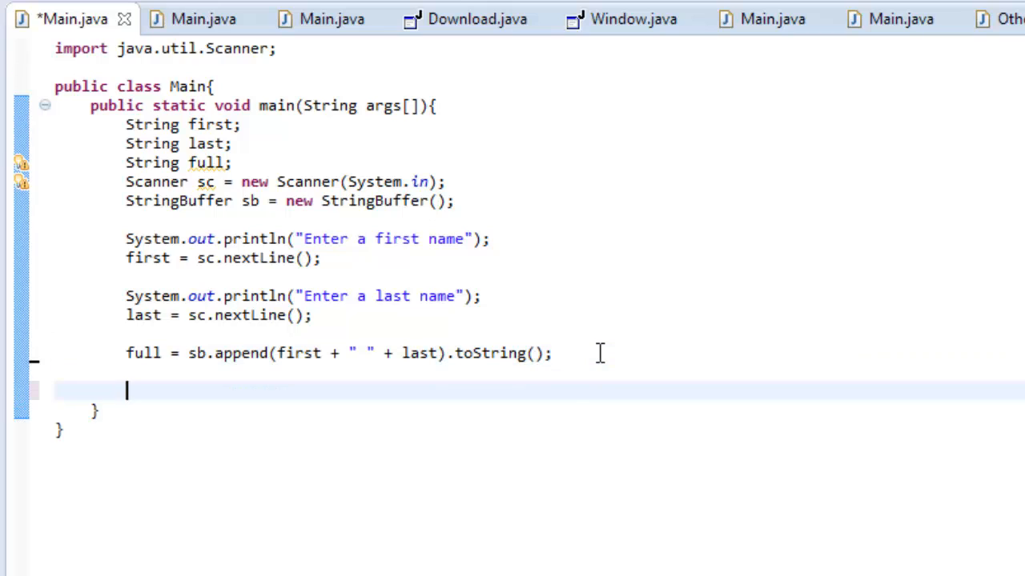
Print "Your name is " + full and close the scanner with sc.close()
type("JohnSm")
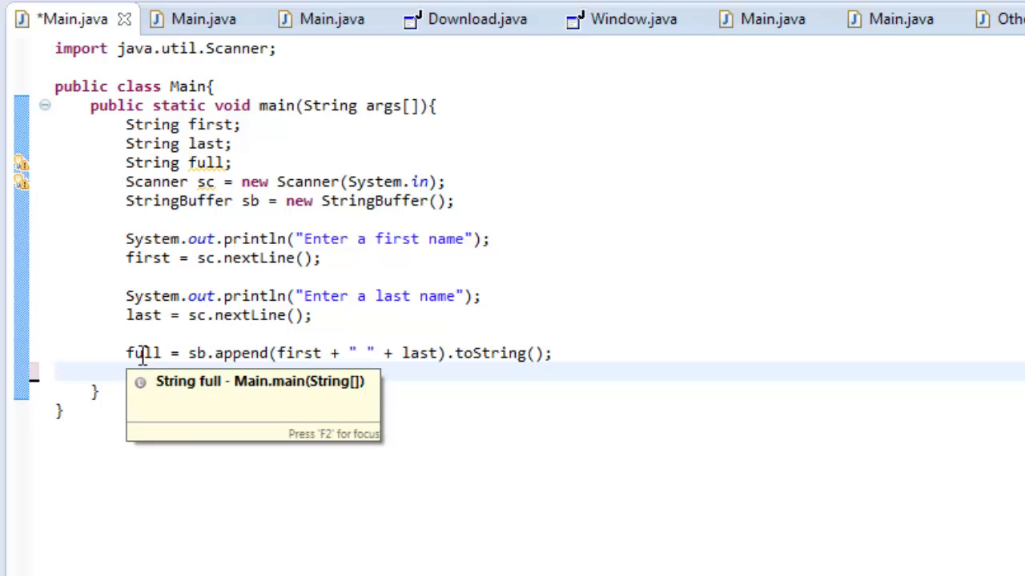
mouse_move(474, 397)
type("System.out.println(\"Your name \");")
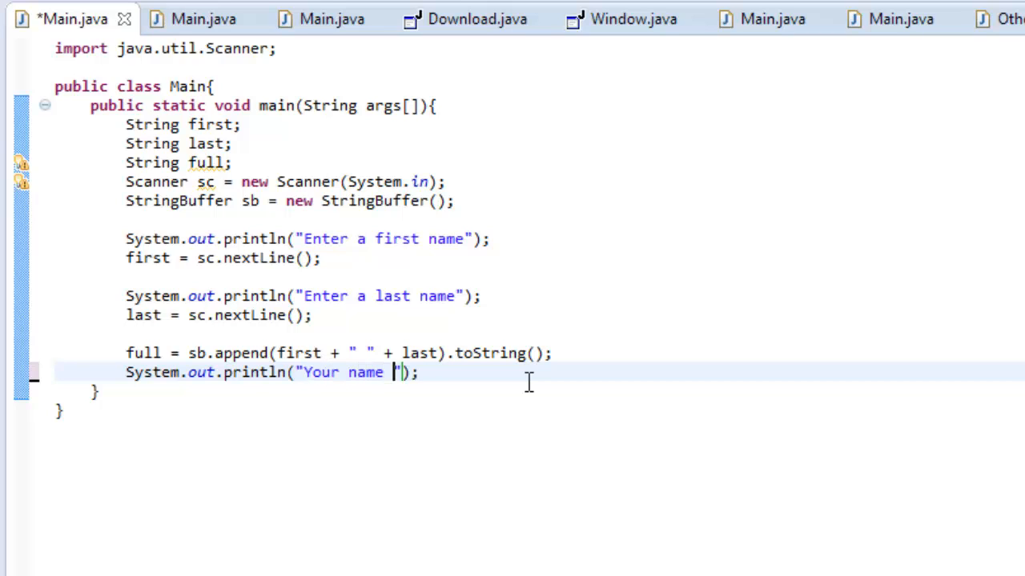
type("is \" +")
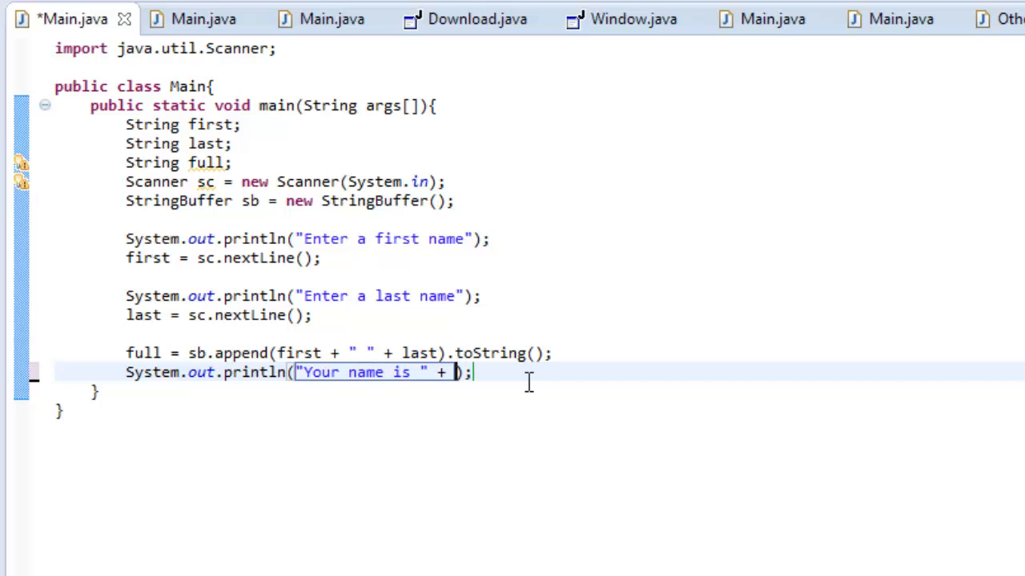
type("full")
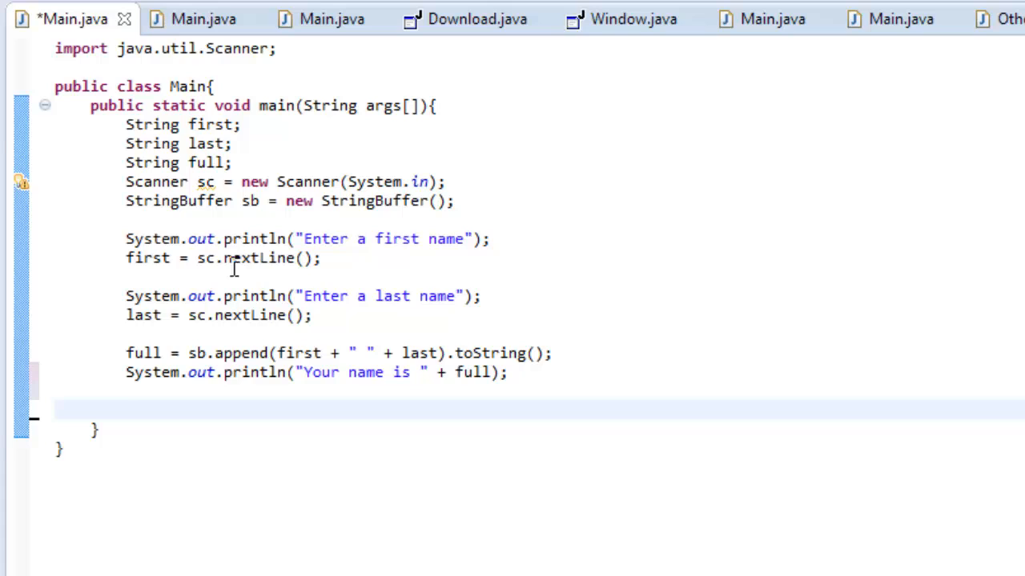
mouse_move(205, 181)
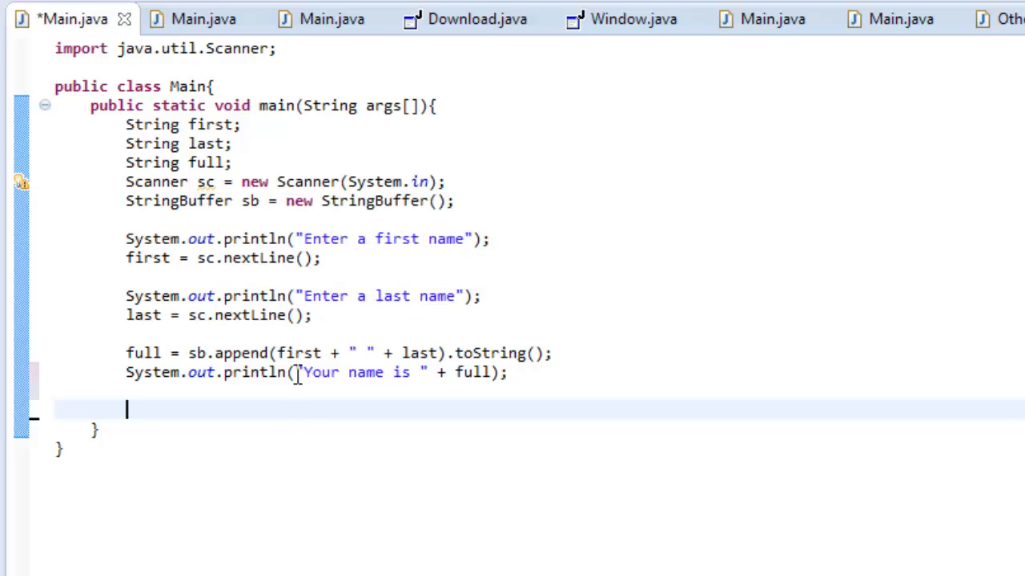
type("sc.close();")
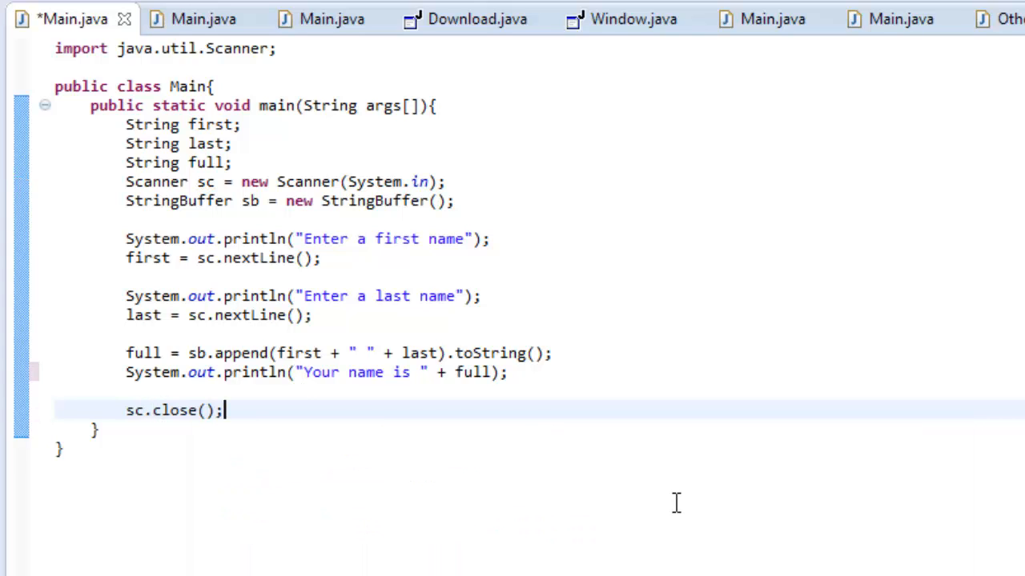
mouse_move(385, 455)
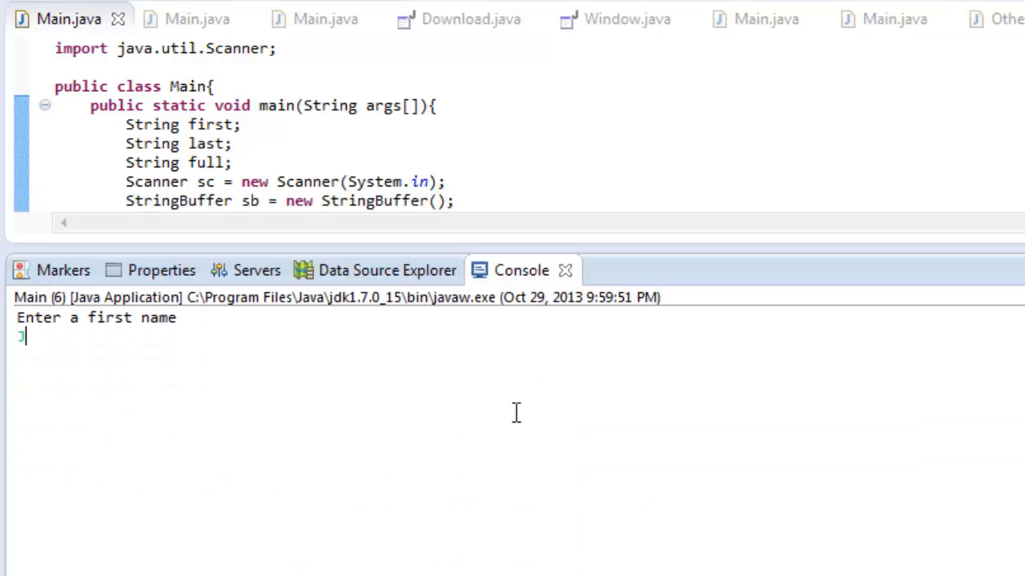
Answer the console's last-name prompt with Smith and let the run finish
type("Smith")
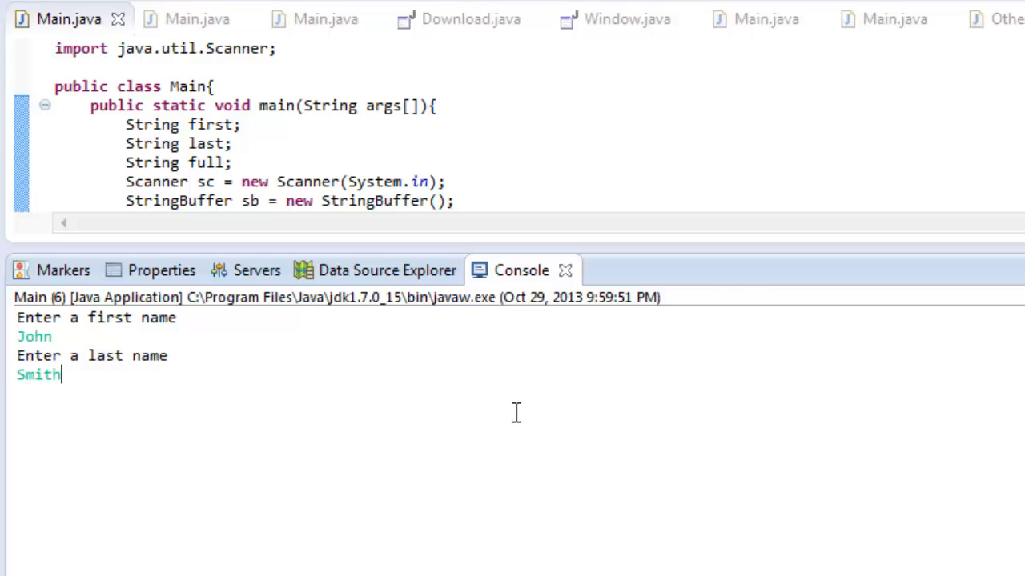
key("enter")
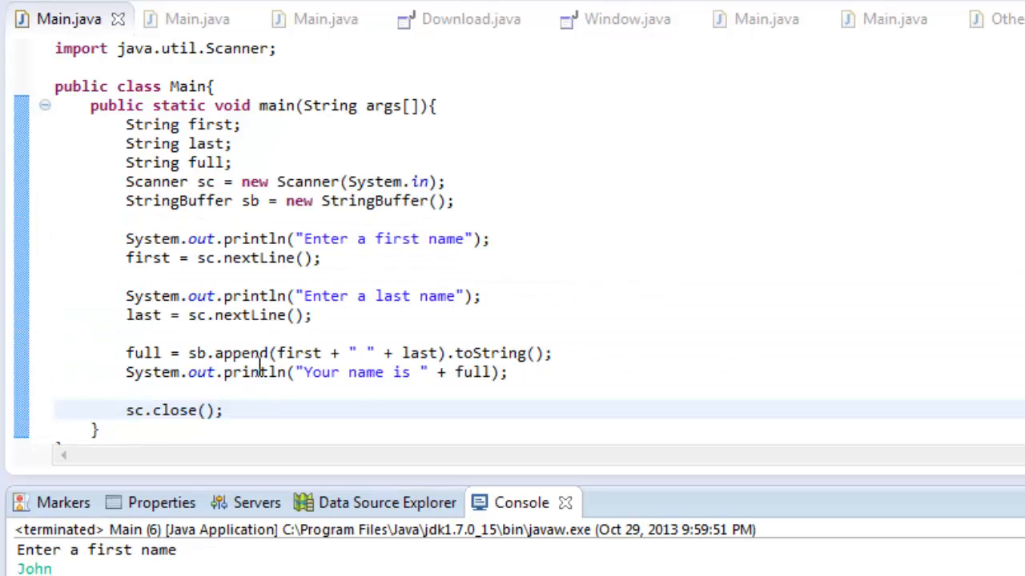
mouse_move(471, 376)
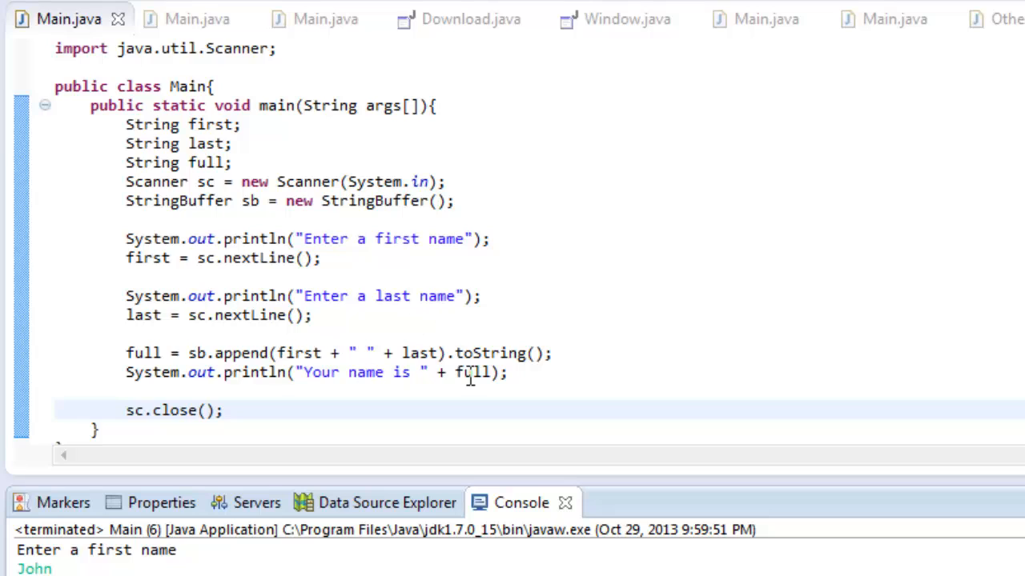